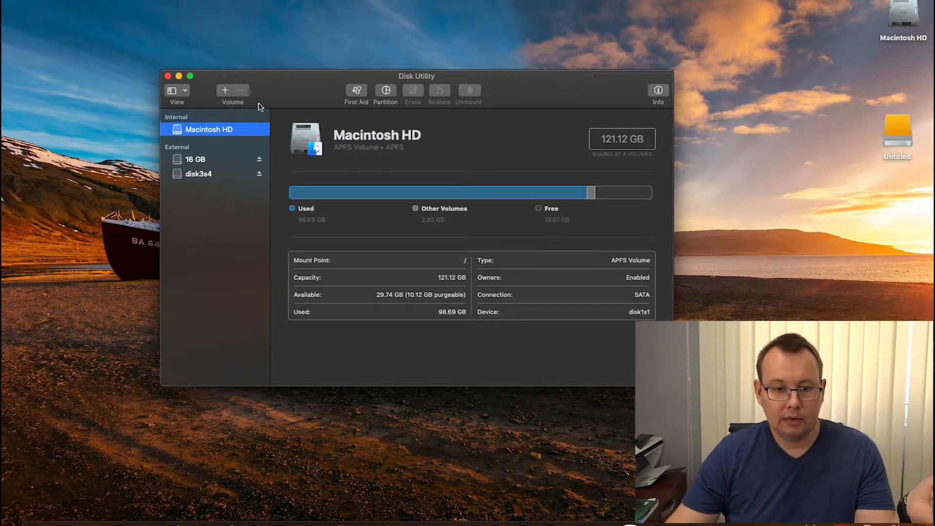
# - Select the external NTFS volume disk3s4 (58.56 GB) in the sidebar to view its details
pyautogui.click(199, 173)
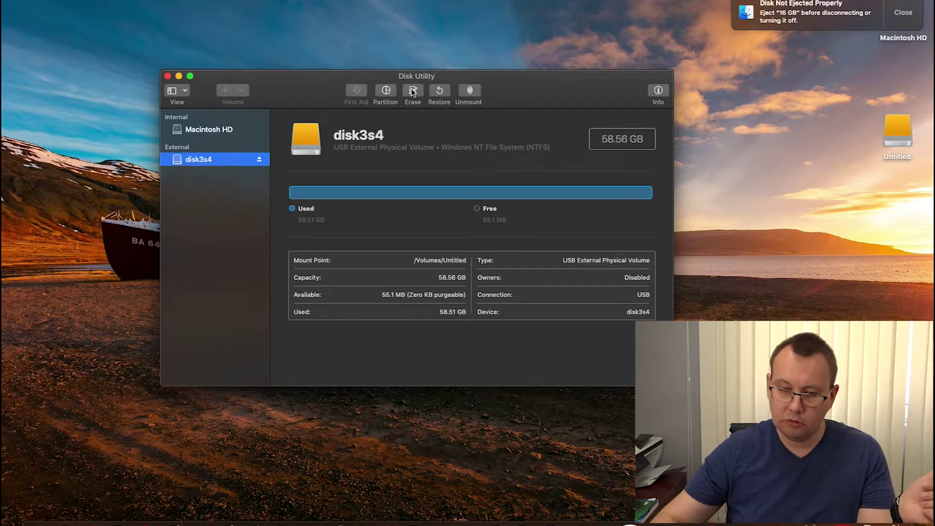
pyautogui.moveTo(825, 60)
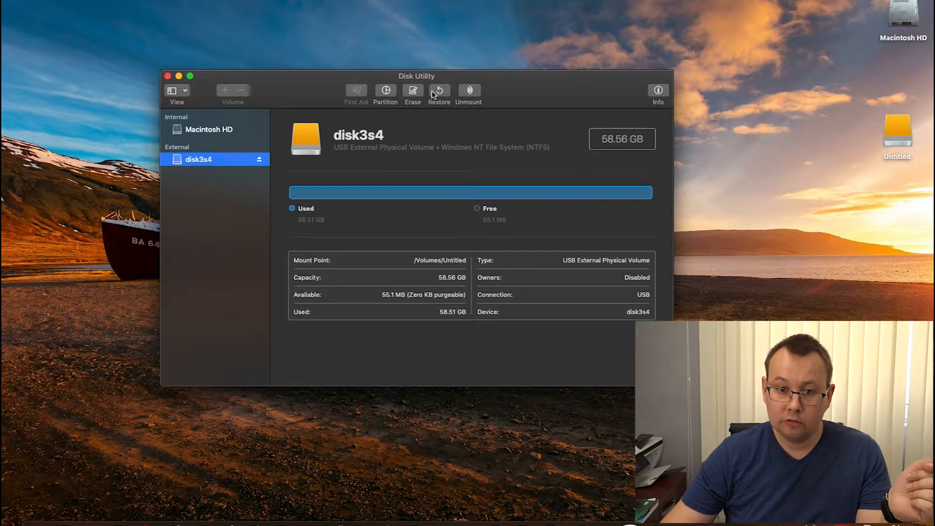
# - Attempt erasing disk3s4 as Mac OS Extended (Journaled) named SSD 2, dismissing the failure
pyautogui.click(413, 91)
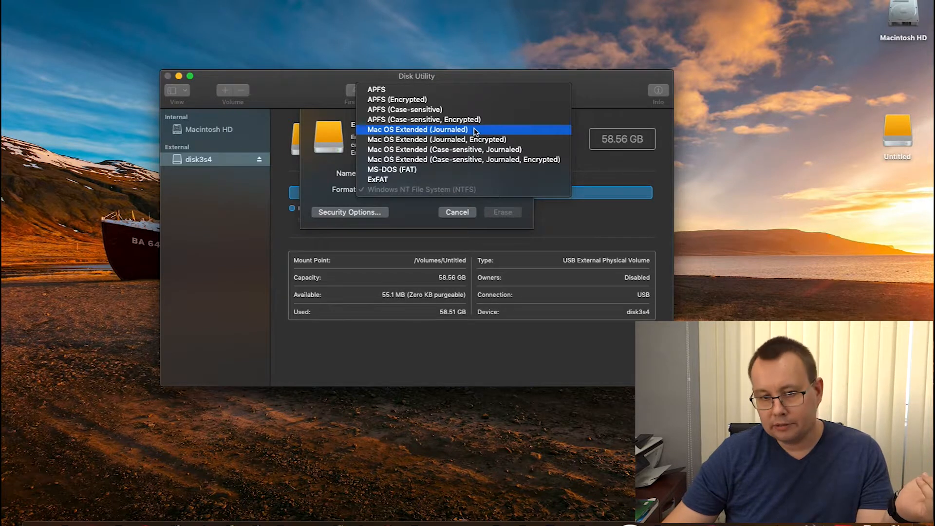
pyautogui.click(416, 129)
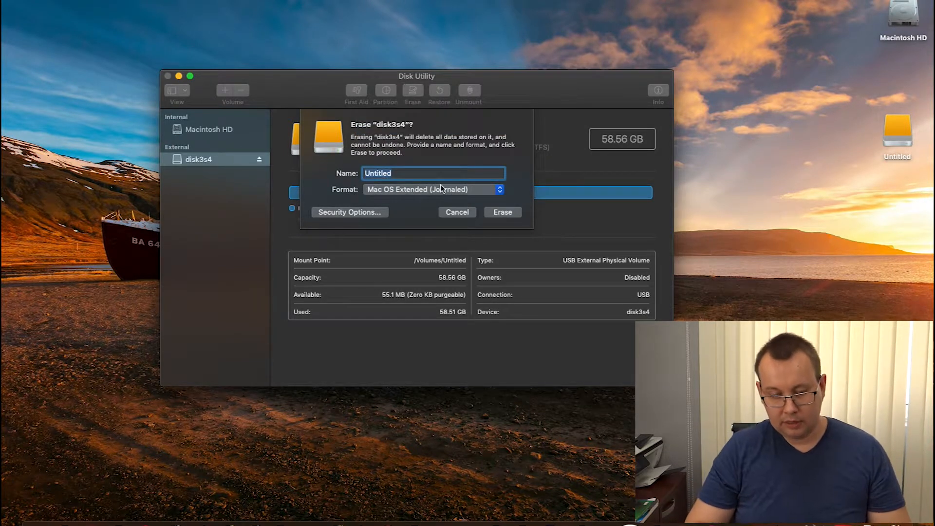
pyautogui.write('SSD 2')
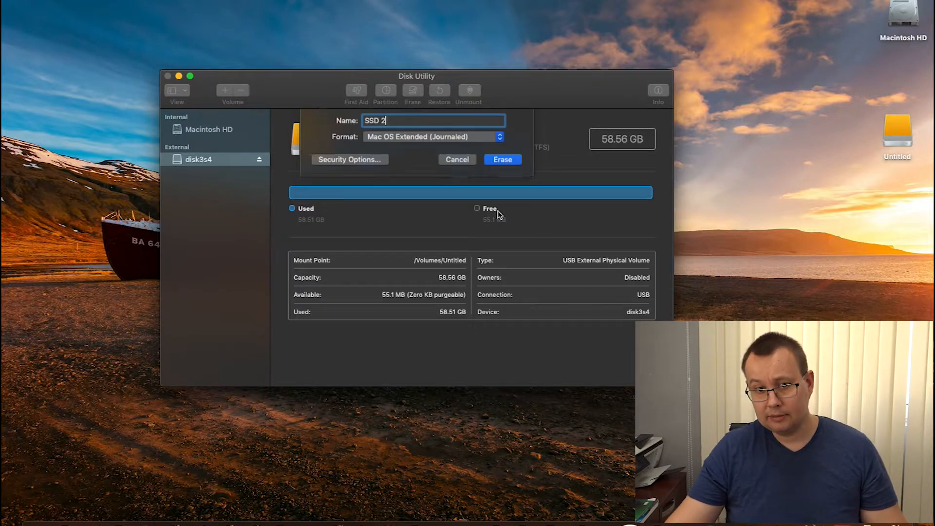
pyautogui.click(502, 159)
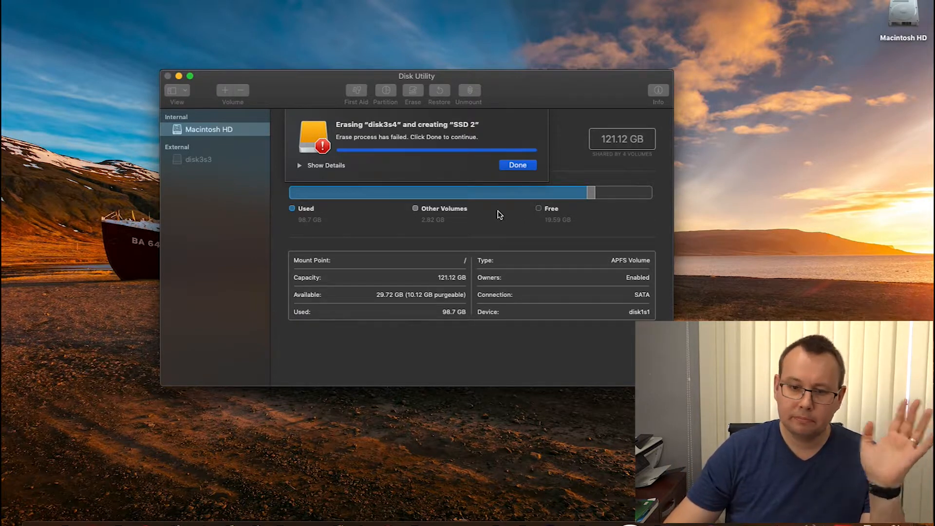
pyautogui.click(518, 165)
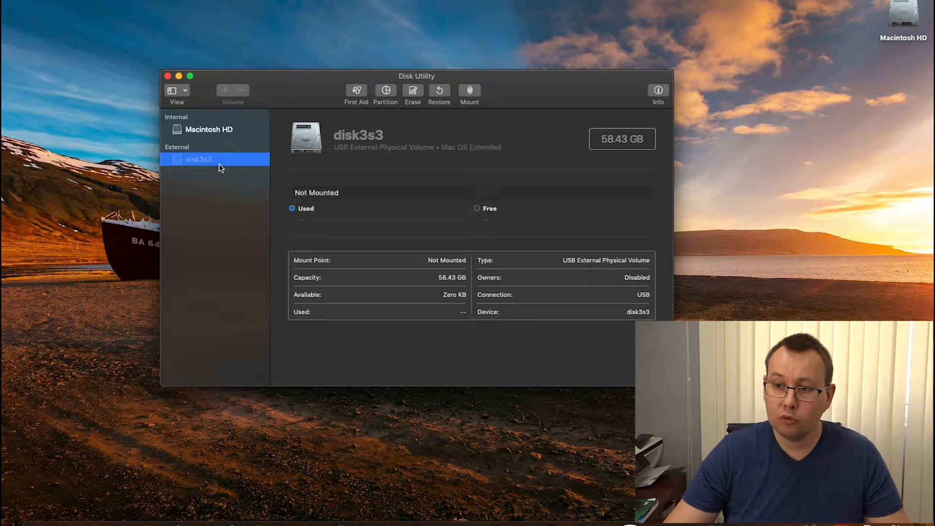
# - Launch terminal.app through Spotlight search
pyautogui.press('cmd+space')
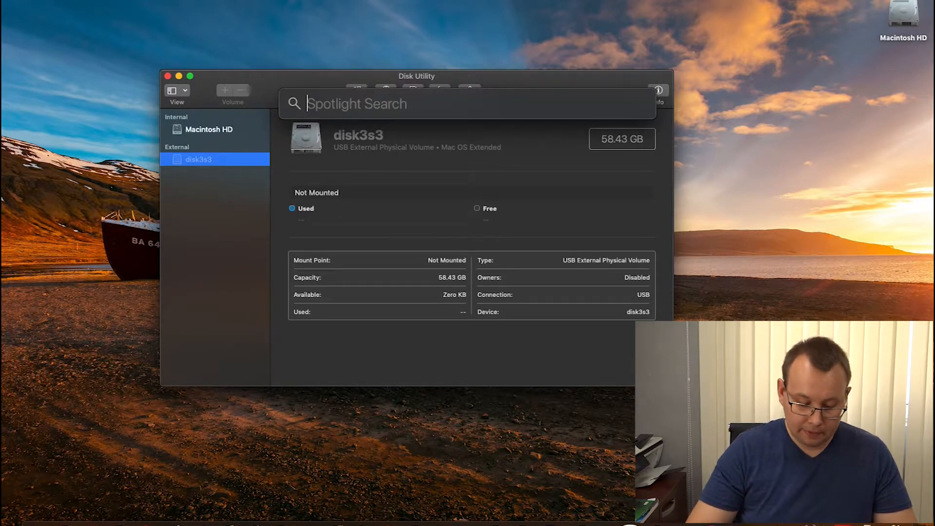
pyautogui.write('terminal.app')
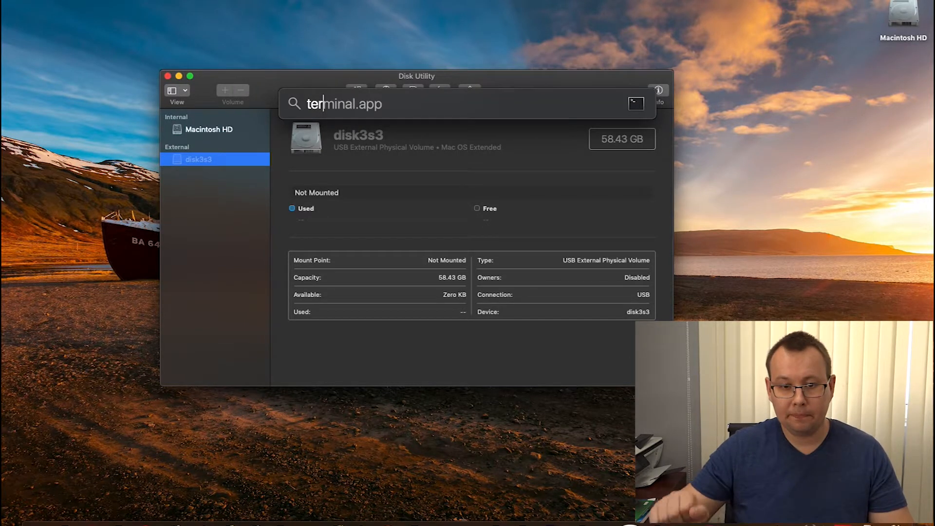
pyautogui.press('Return')
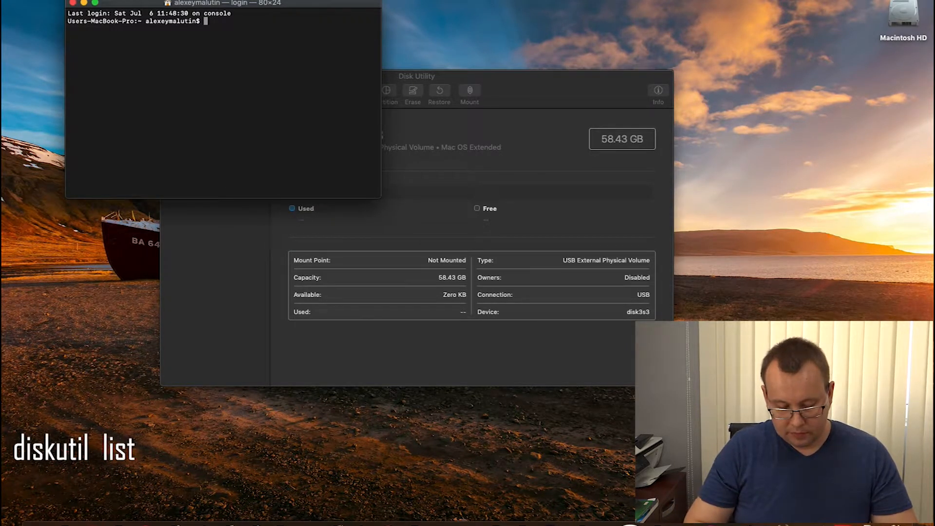
# - Run diskutil list to show all disks, including external disk3 and its partitions
pyautogui.write('diskutil lis')
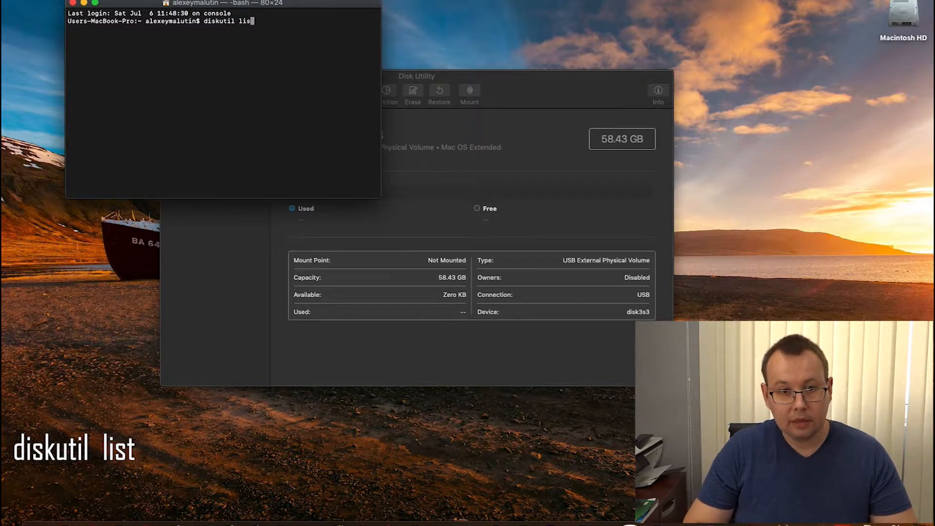
pyautogui.write('t')
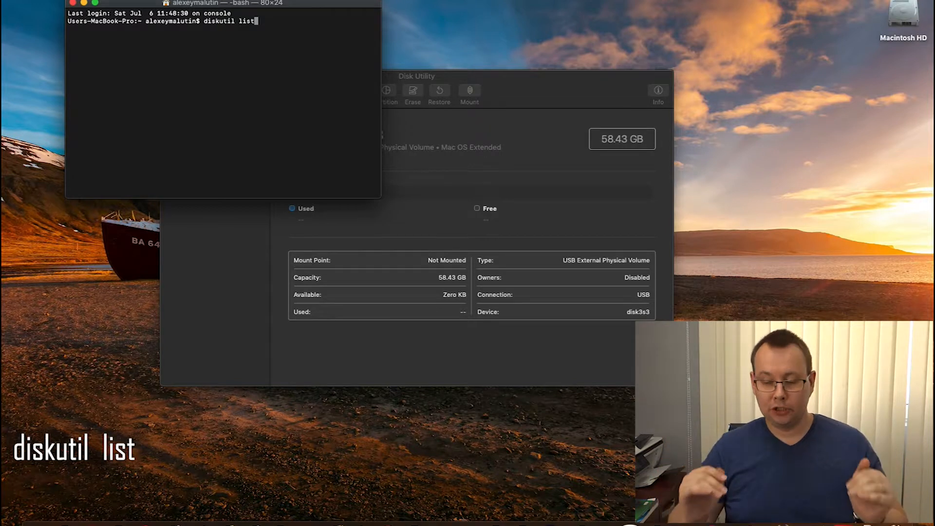
pyautogui.press('Return')
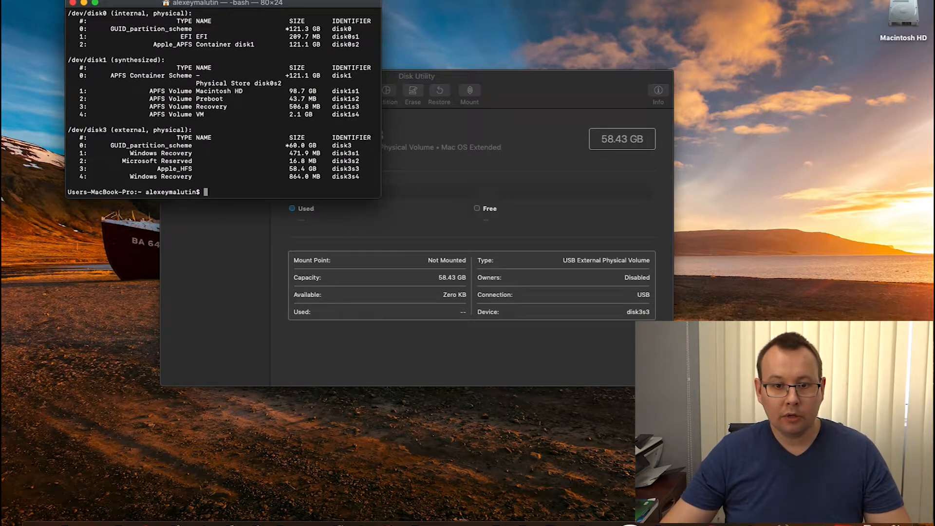
pyautogui.moveTo(298, 120)
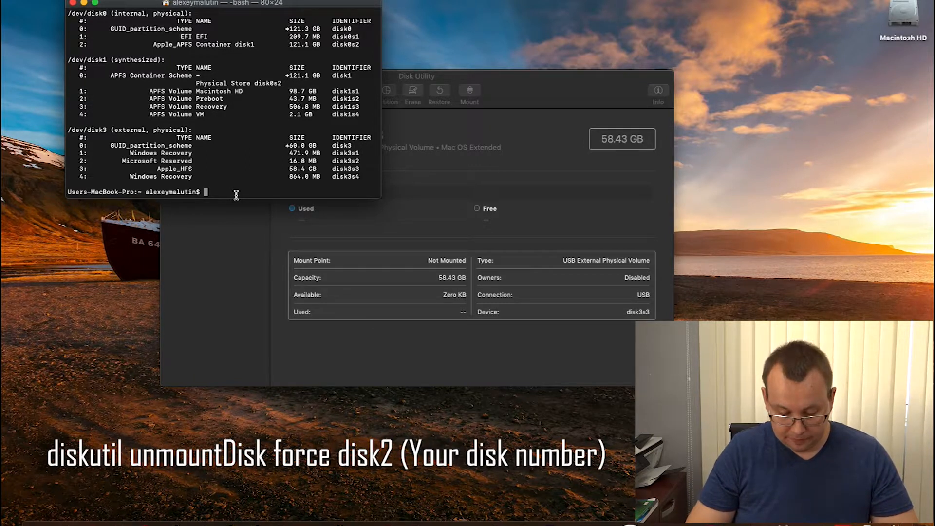
# - Run 'diskutil unmountDisk force disk3', fixing the mistyped command, to unmount all disk3 volumes
pyautogui.write('disk')
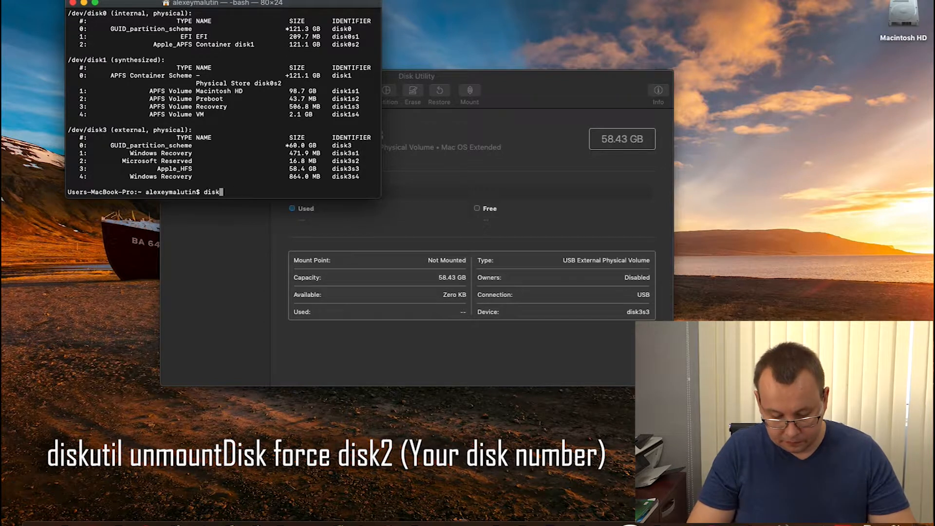
pyautogui.write('utill')
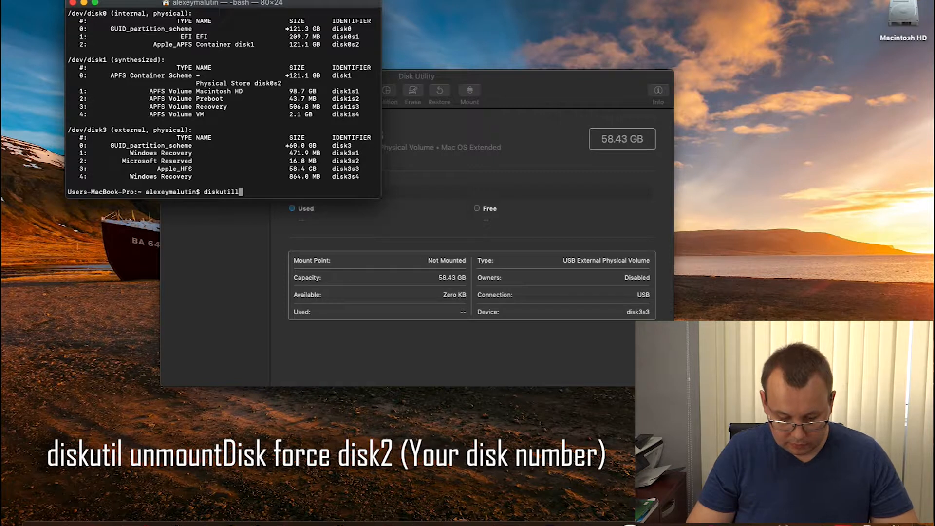
pyautogui.write('unmountDisk f')
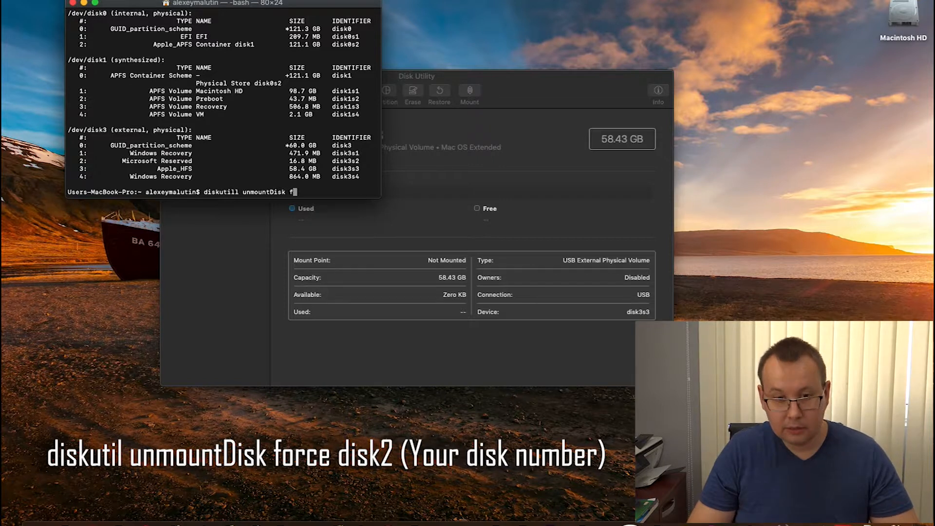
pyautogui.write('orce')
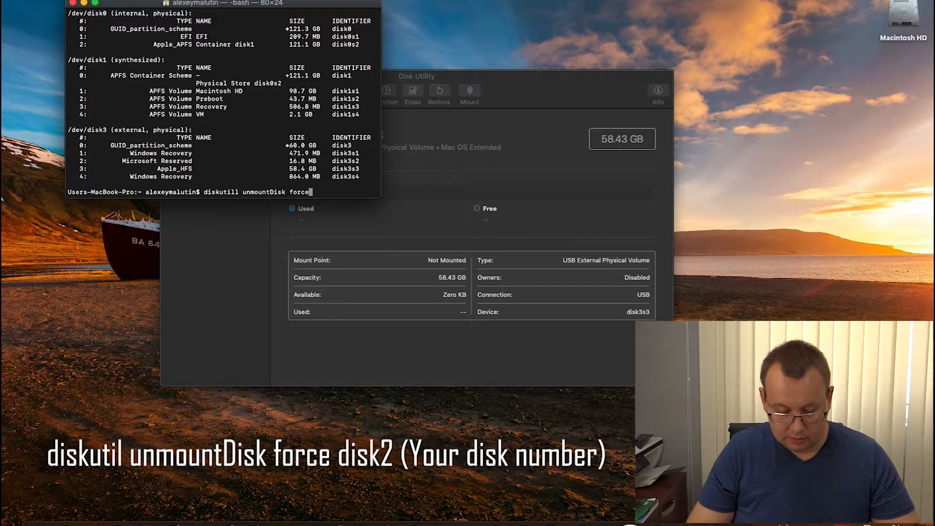
pyautogui.write('dosk')
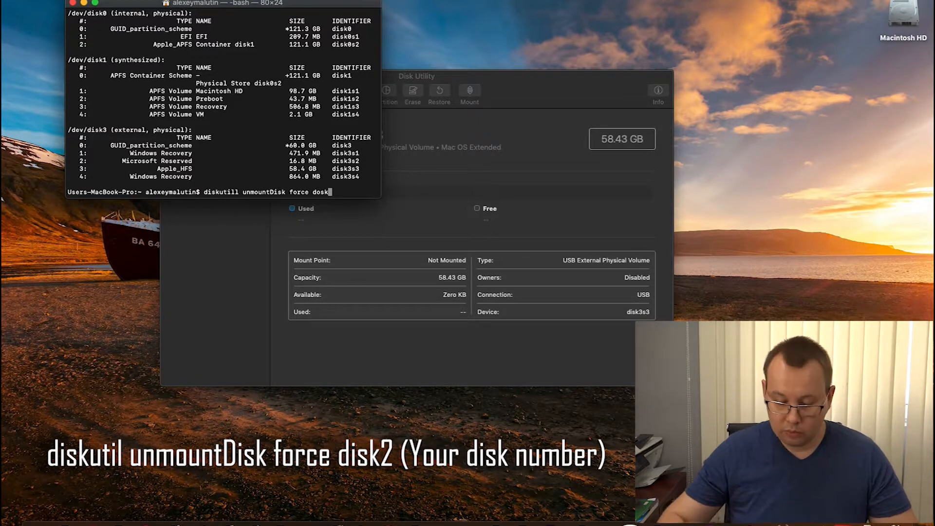
pyautogui.press('Backspace')
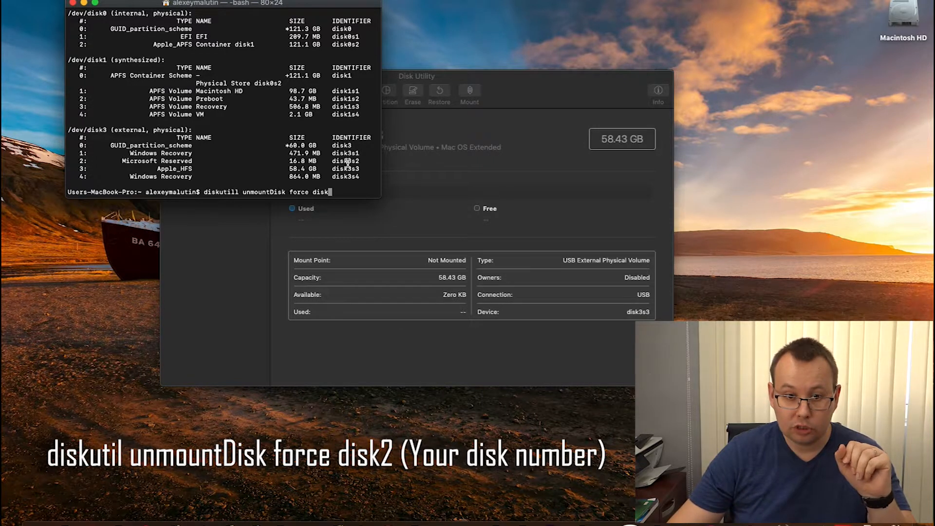
pyautogui.doubleClick(341, 145)
pyautogui.write('3')
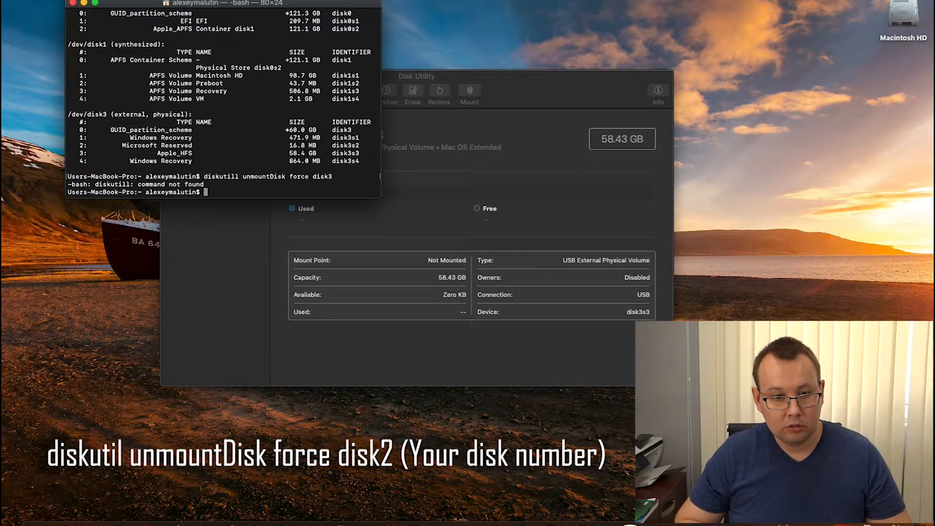
pyautogui.write('diskutill unmountDisk force disk3')
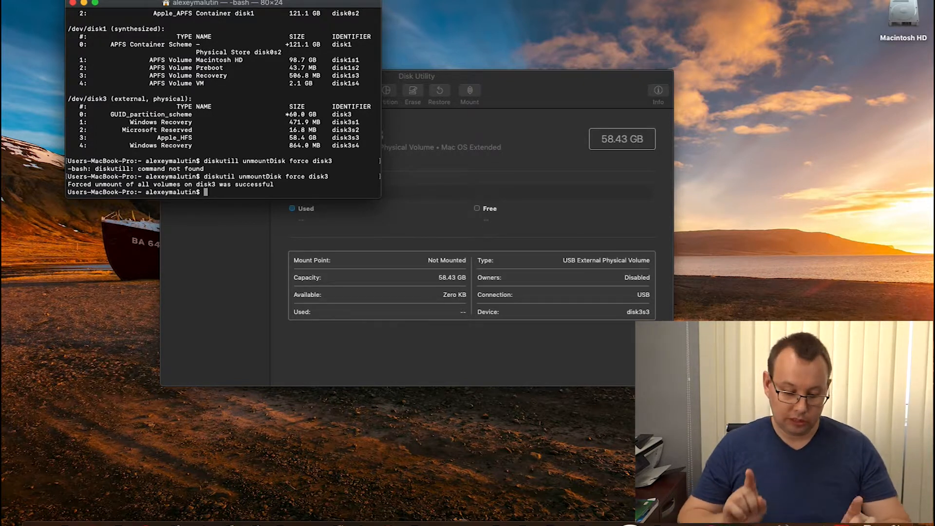
# - Zero the first megabyte of disk3 with 'sudo dd if=/dev/zero of=/dev/rdisk3 bs=1024 count=1024'
pyautogui.write('s')
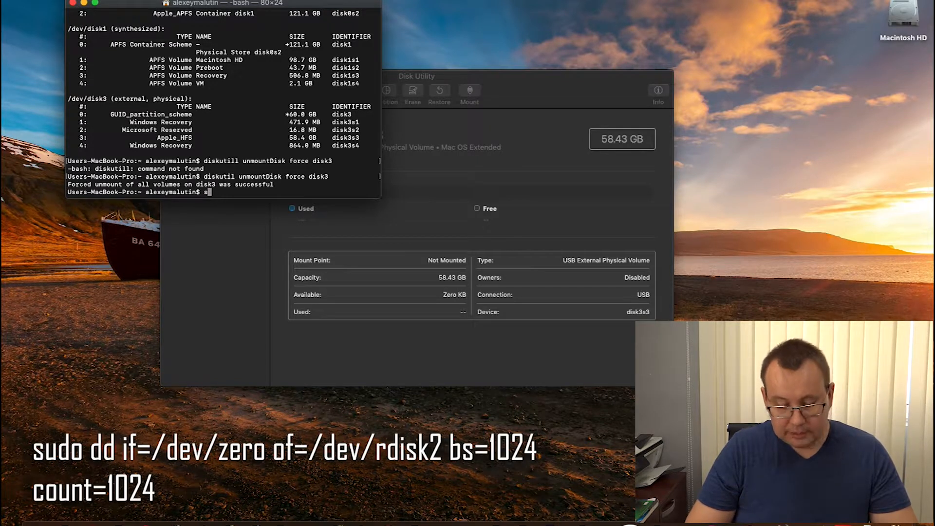
pyautogui.write('udo')
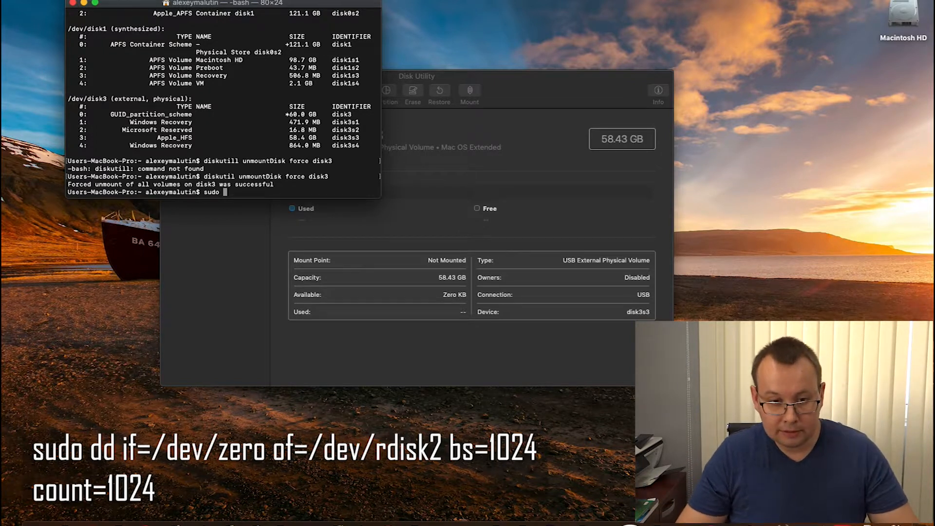
pyautogui.write('dd')
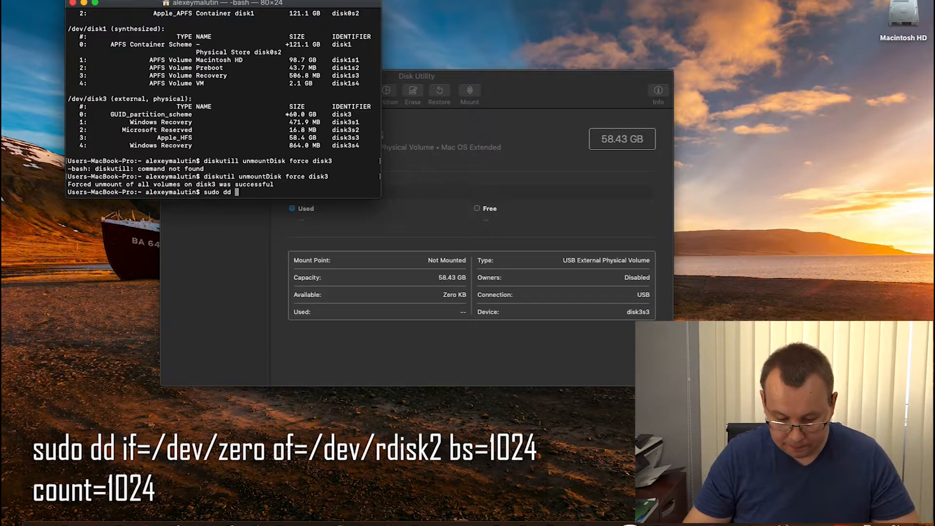
pyautogui.write('if=')
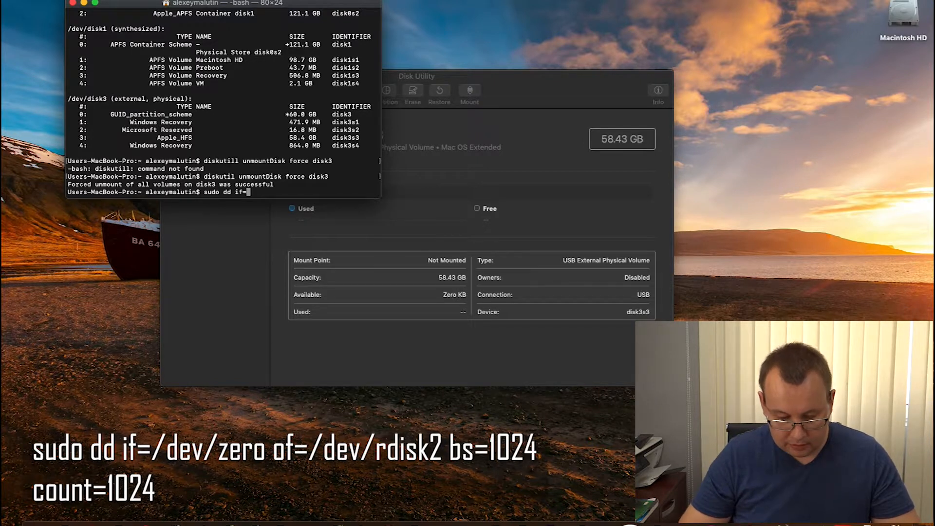
pyautogui.write('/dev/zer')
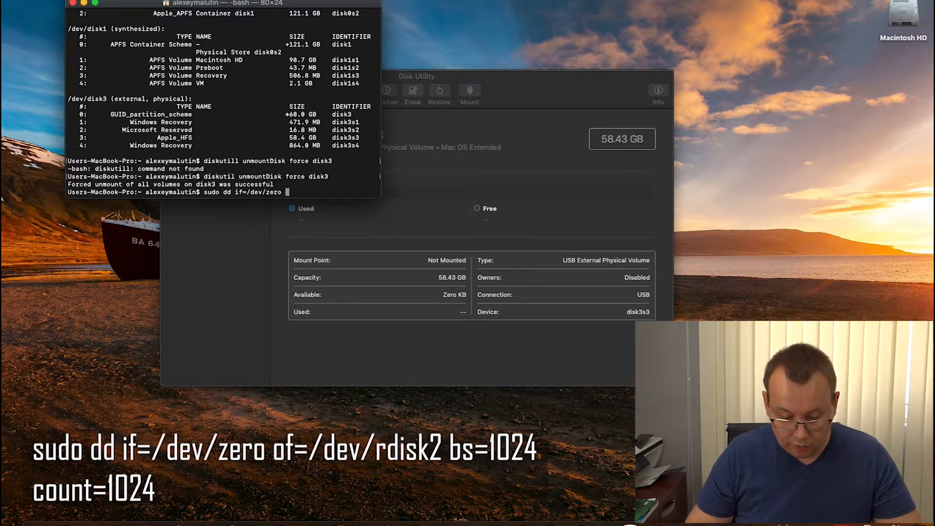
pyautogui.write('of=')
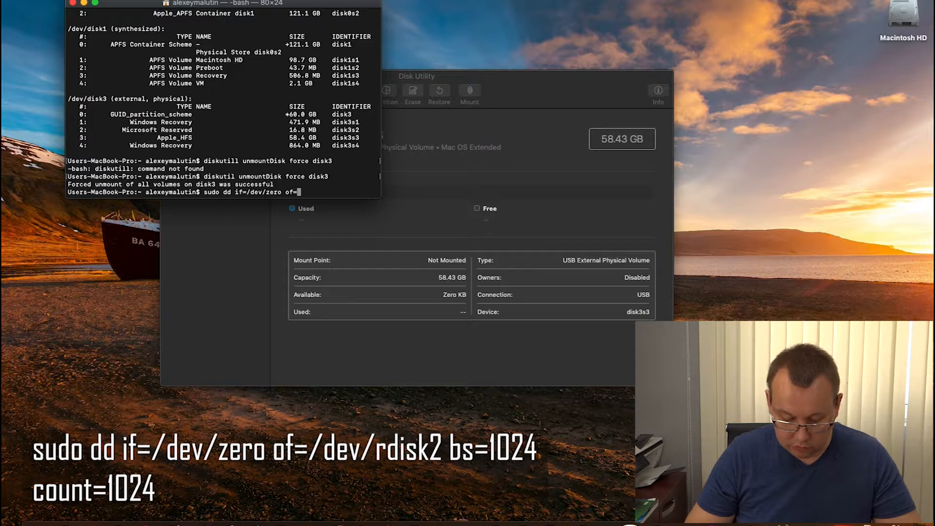
pyautogui.write('dev')
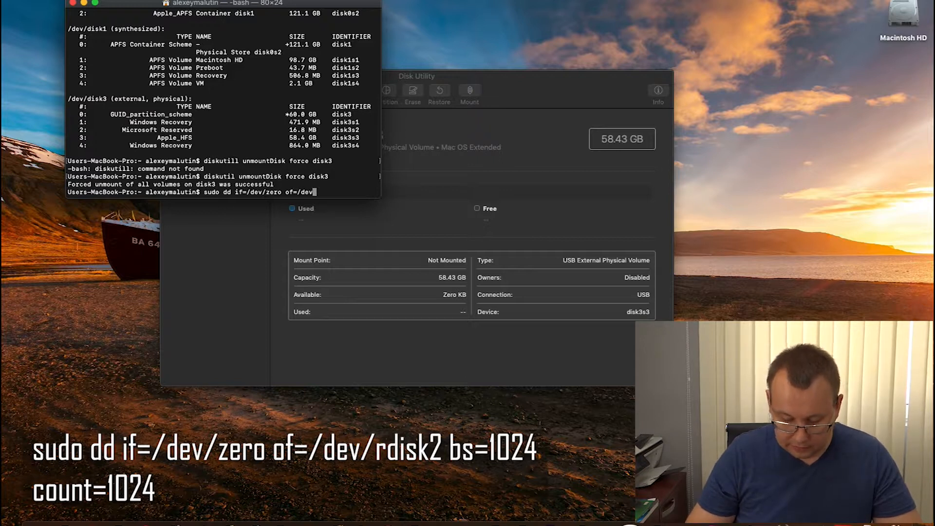
pyautogui.write('r')
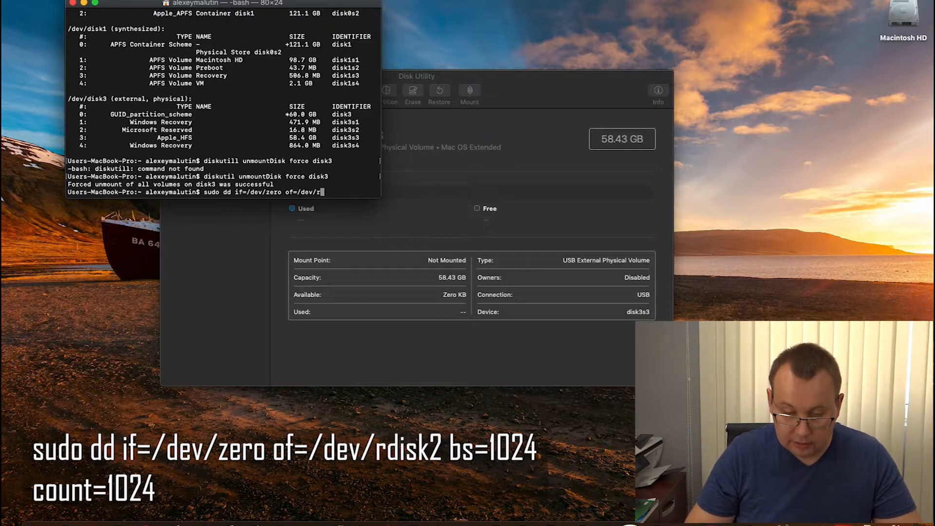
pyautogui.write('disk3')
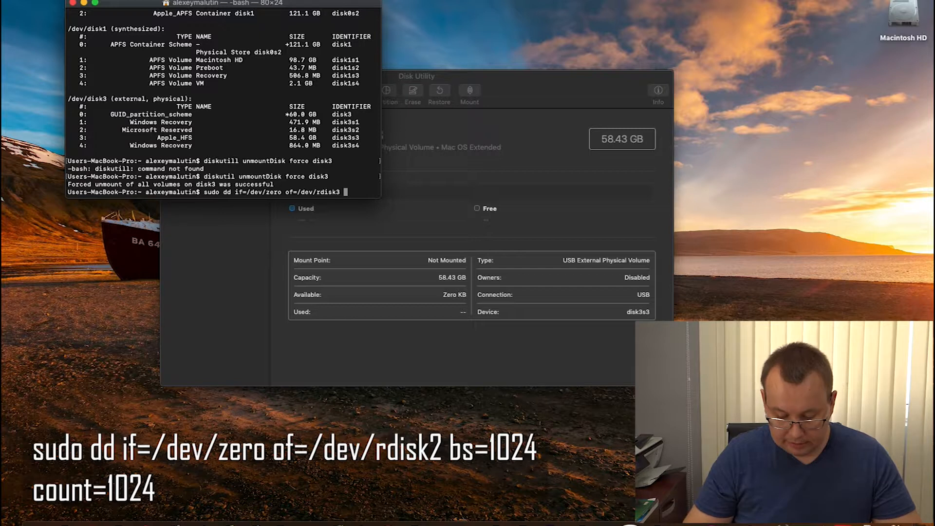
pyautogui.write('bs=')
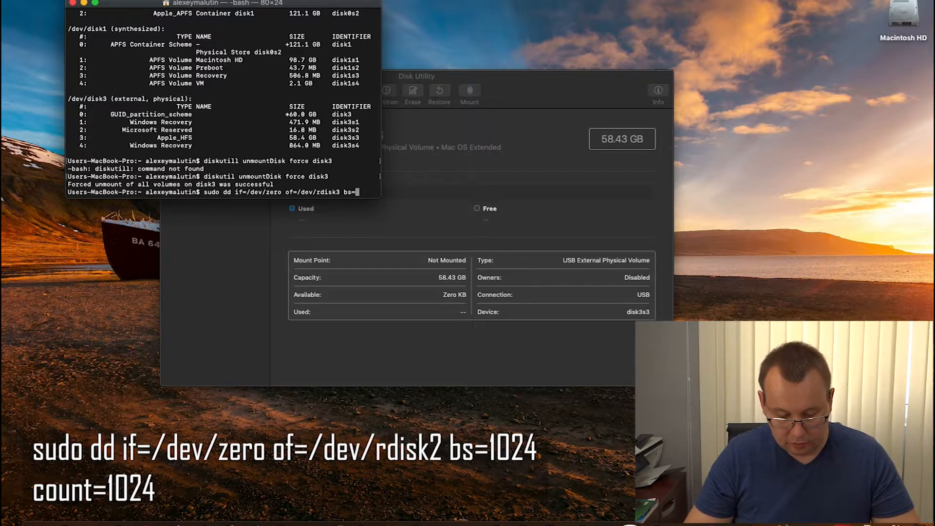
pyautogui.write('1024')
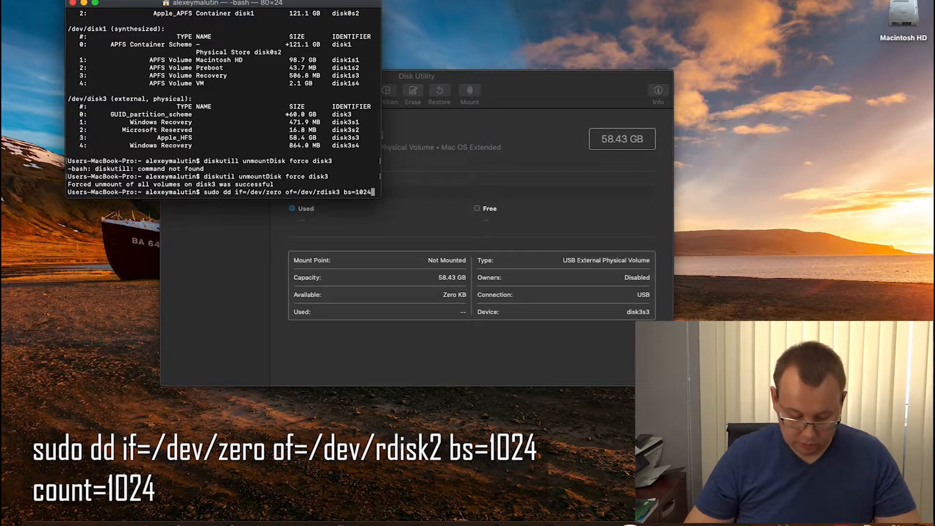
pyautogui.write('count')
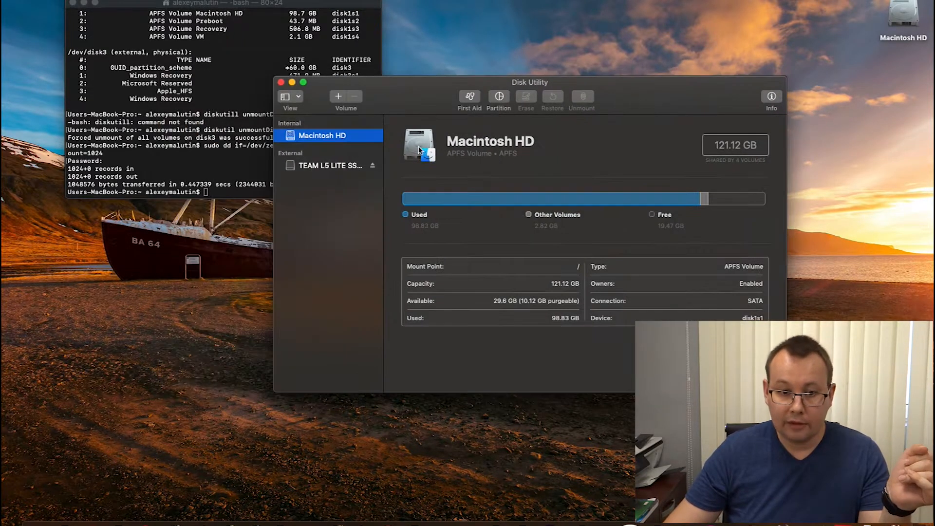
# - Select the uninitialized 60.02 GB TEAM L5 LITE SSD in the sidebar
pyautogui.click(333, 165)
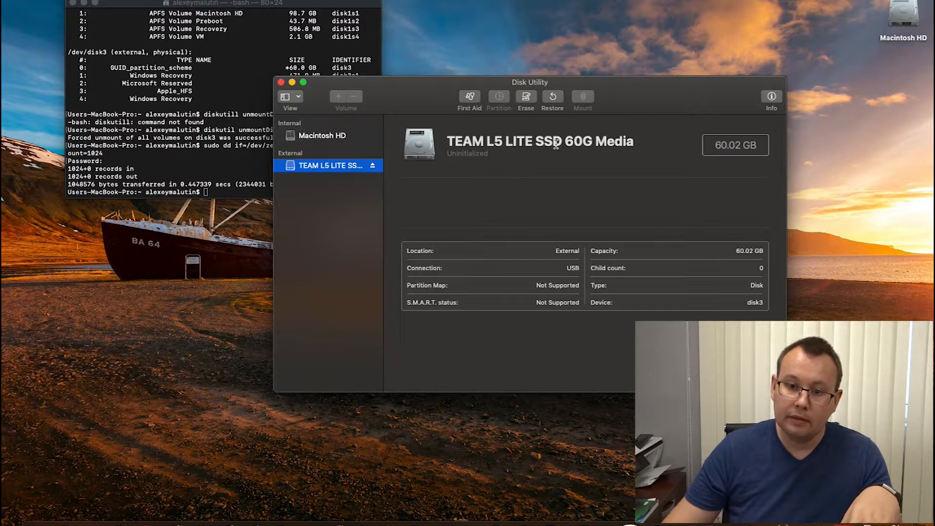
pyautogui.moveTo(650, 150)
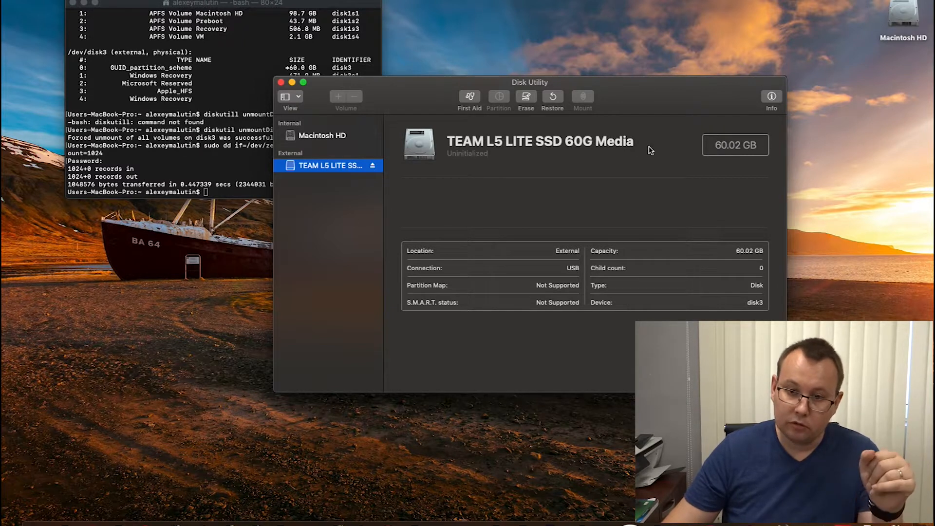
# - Erase the TEAM L5 LITE SSD as SSD2, Mac OS Extended (Journaled) with GUID Partition Map
pyautogui.click(525, 96)
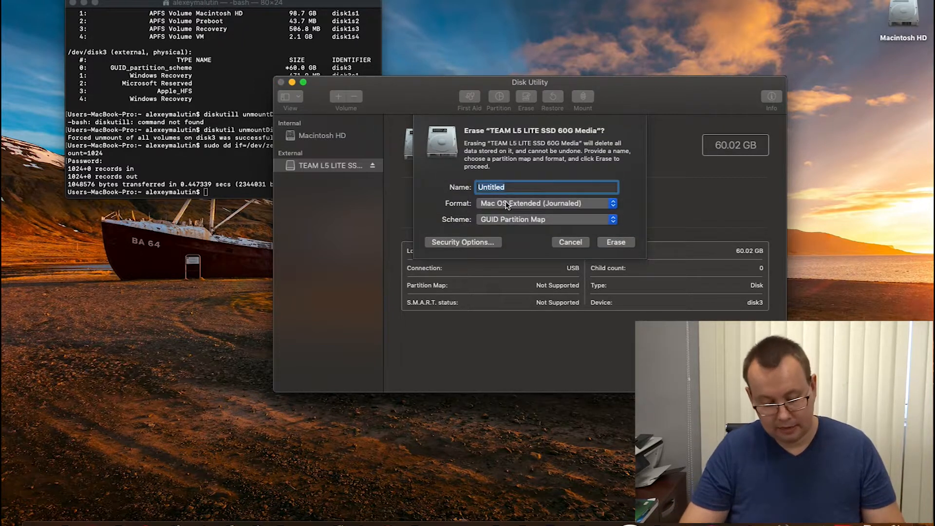
pyautogui.write('SSD2')
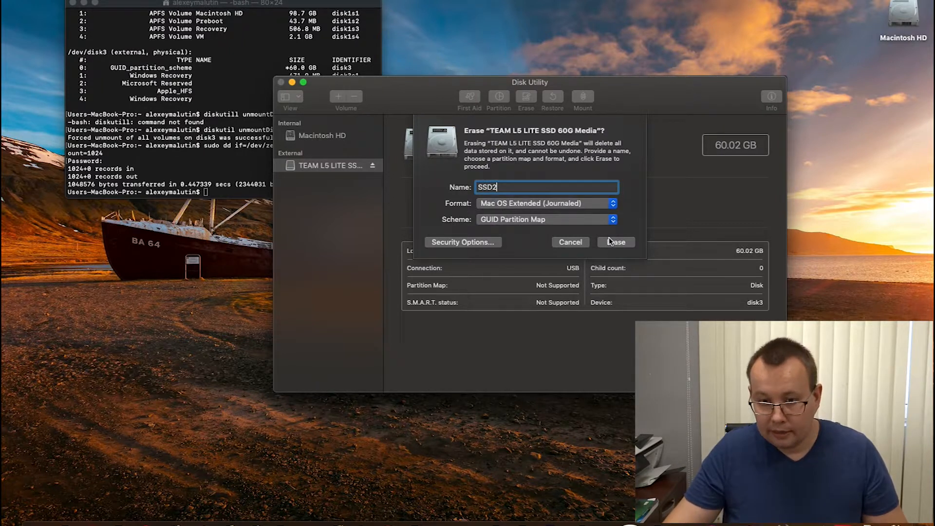
pyautogui.click(616, 242)
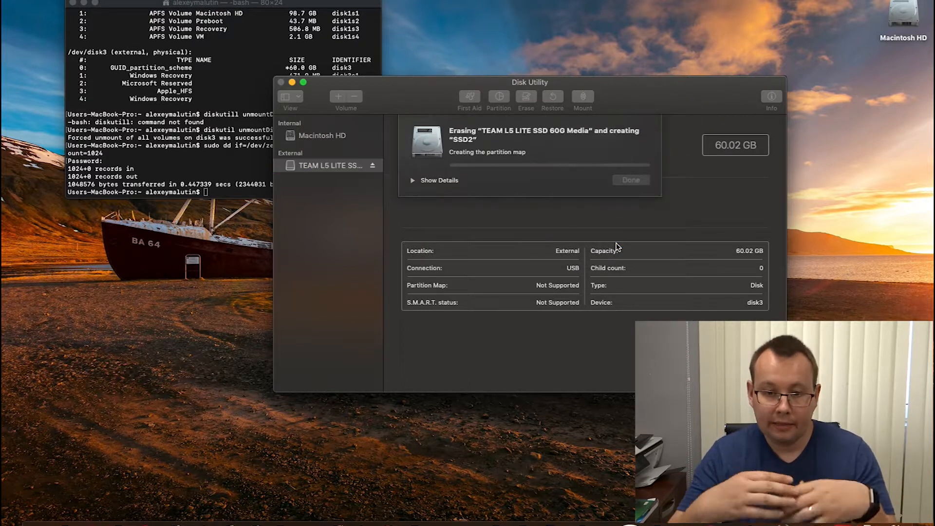